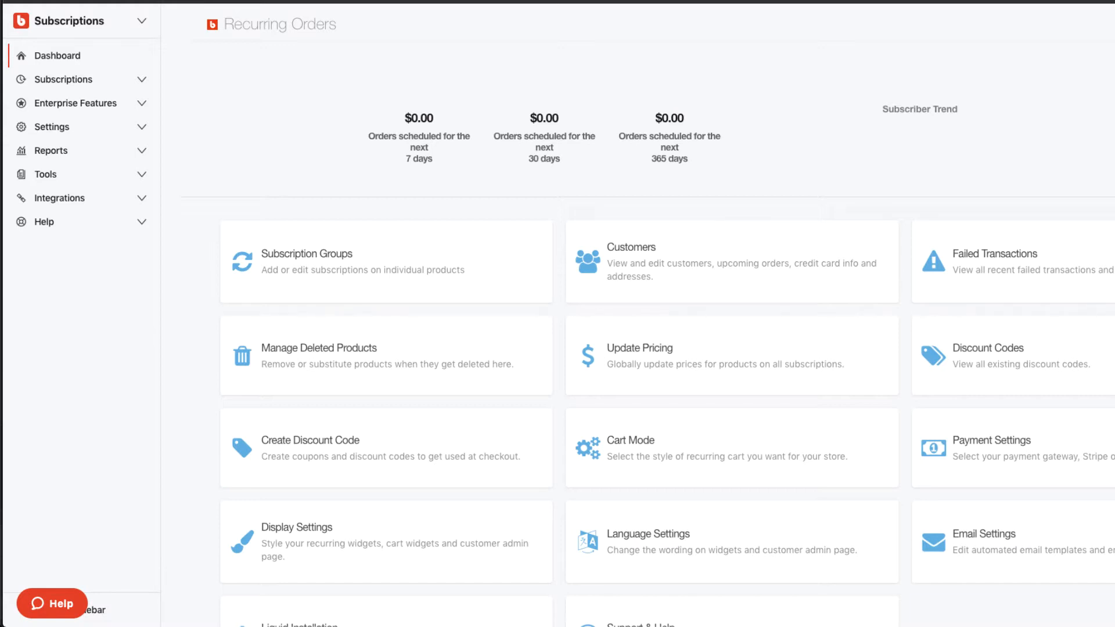
pyautogui.moveTo(63, 90)
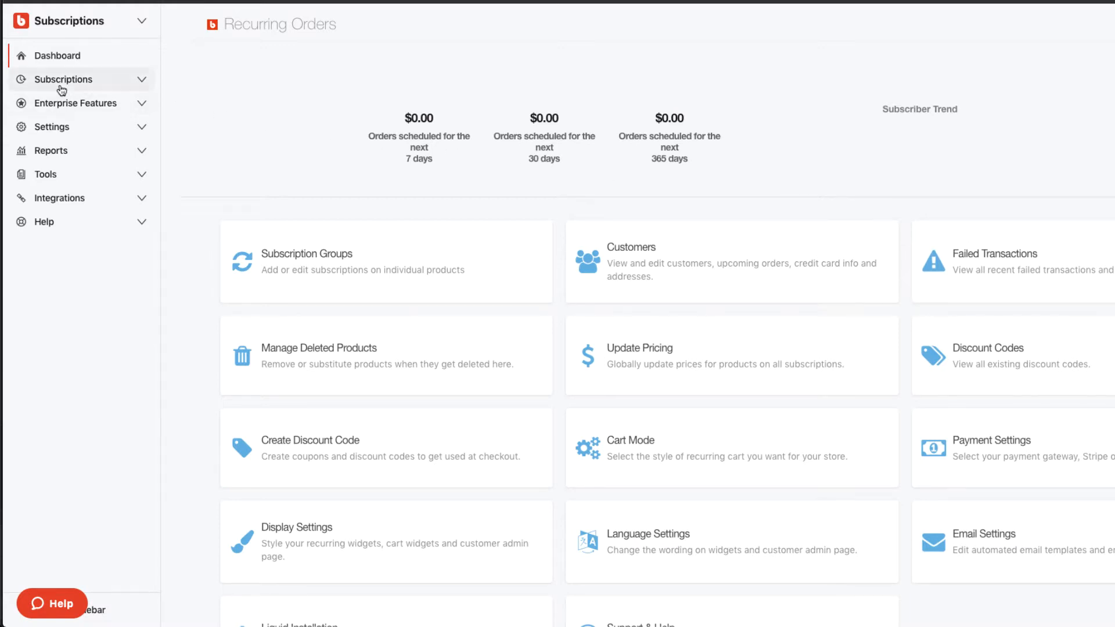
# Step: Go to the My Subscriptions page listing the existing subscription groups
pyautogui.click(65, 79)
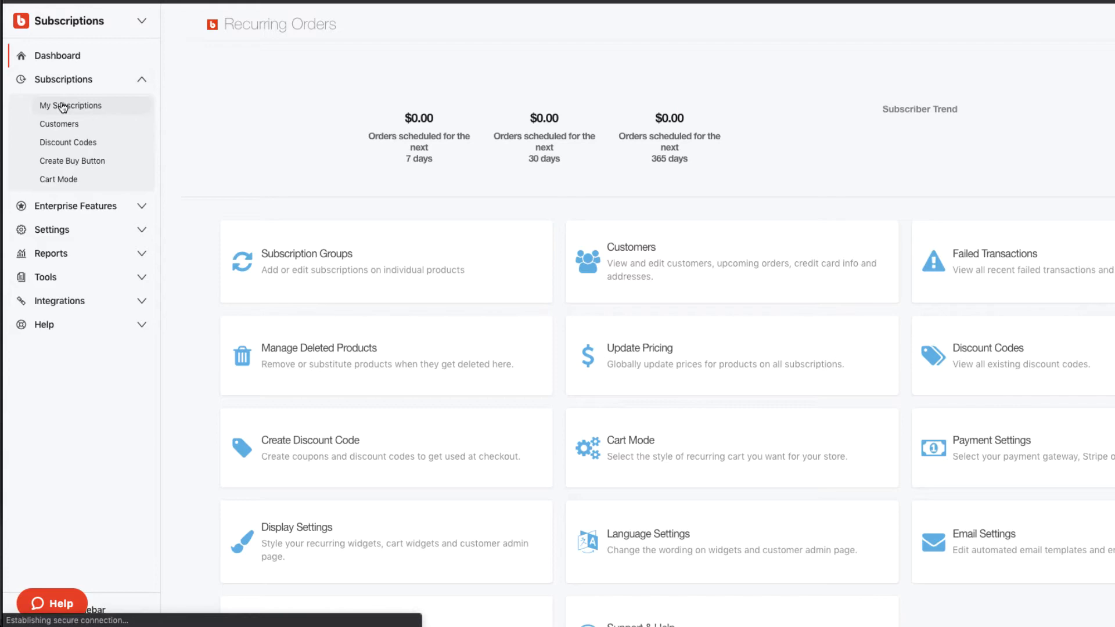
pyautogui.click(70, 106)
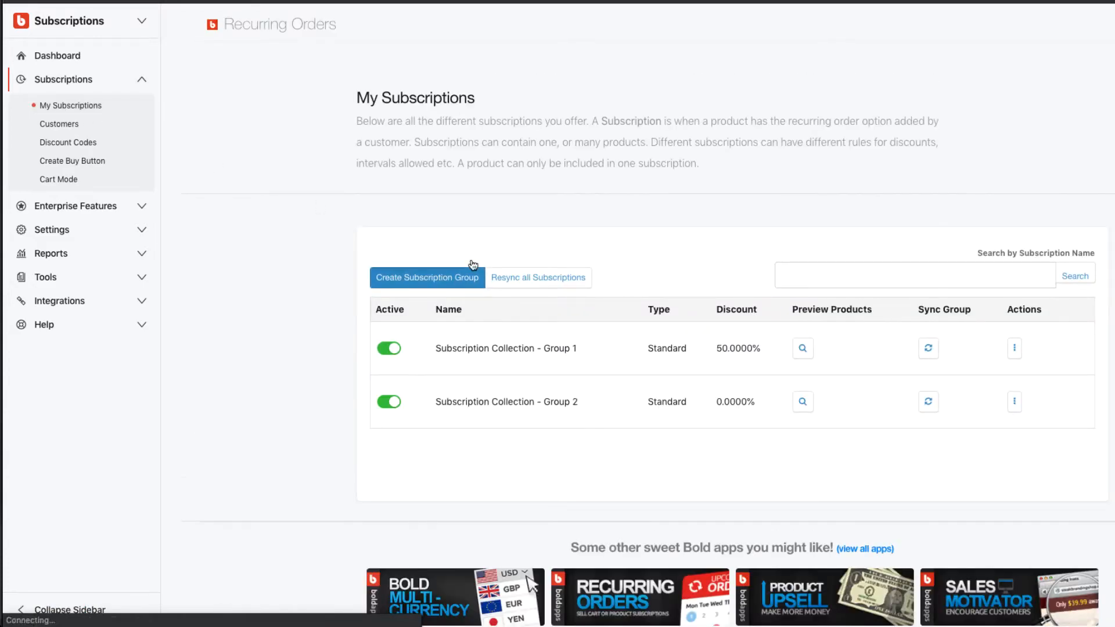
# Step: Create a new subscription group named 'Test Subscription', keeping the Standard subscription type
pyautogui.click(426, 277)
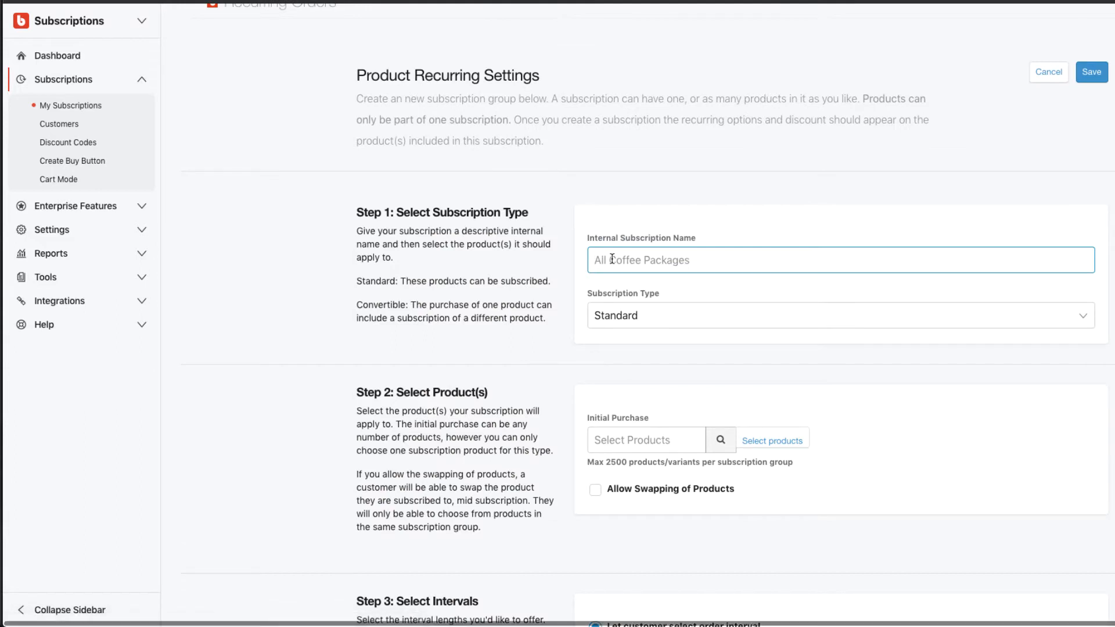
pyautogui.write('Test')
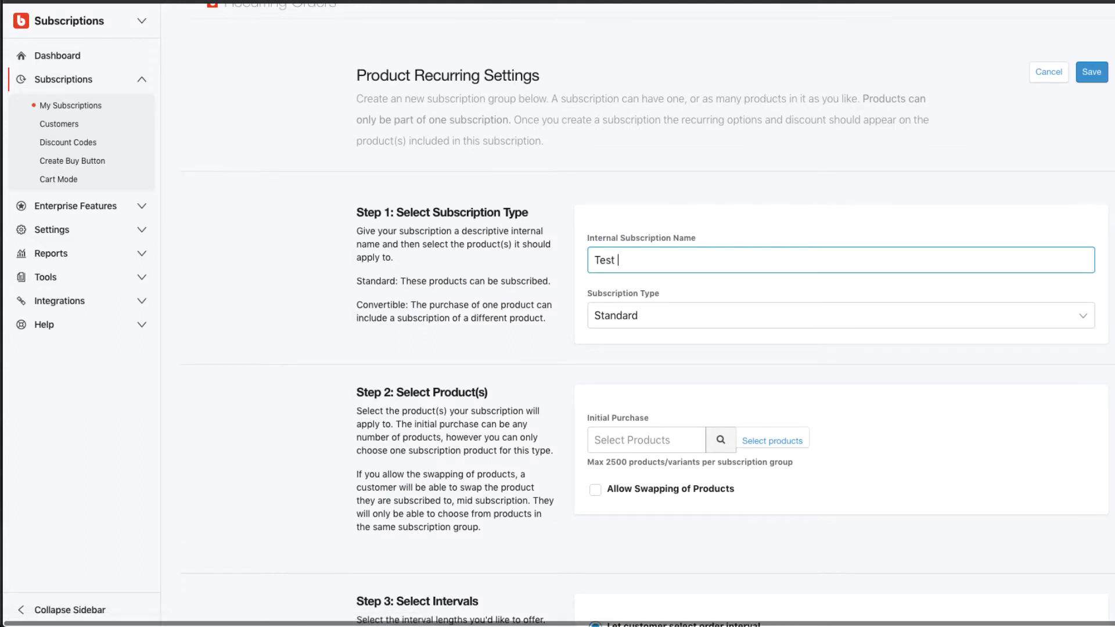
pyautogui.write('Subscription')
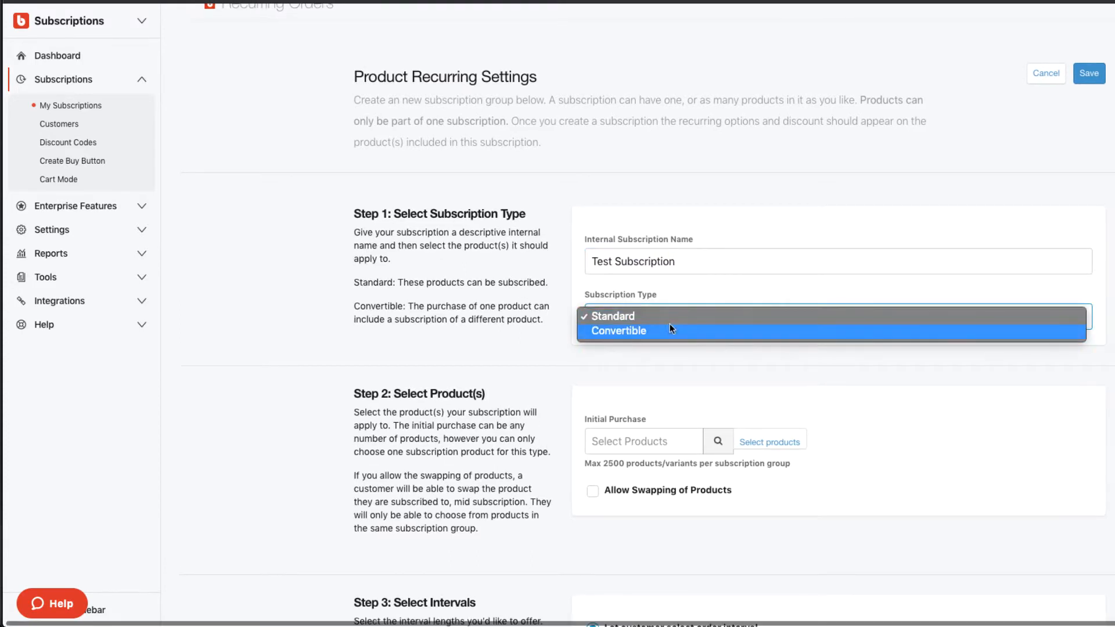
pyautogui.click(615, 316)
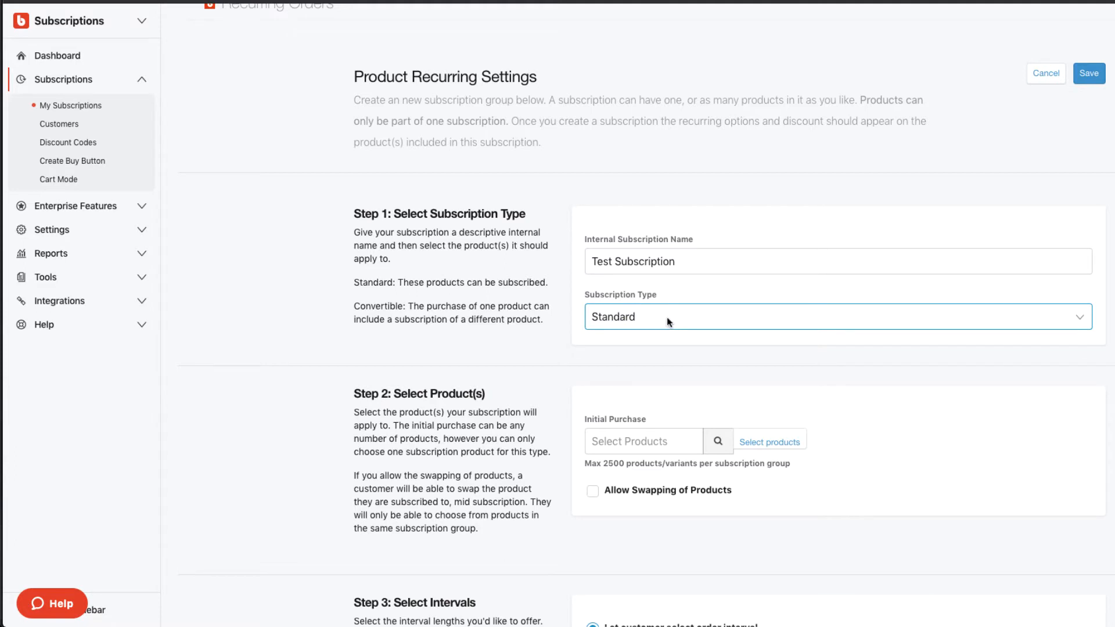
pyautogui.scroll(-3)
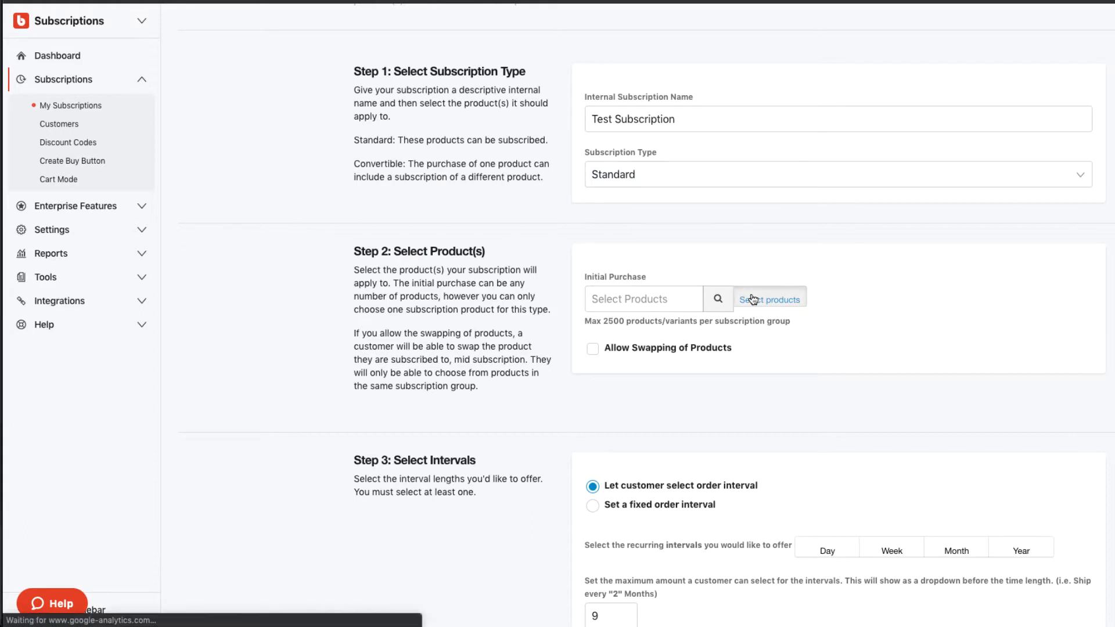
# Step: Bring up the product picker and clear the initial grouped-product selection
pyautogui.click(768, 298)
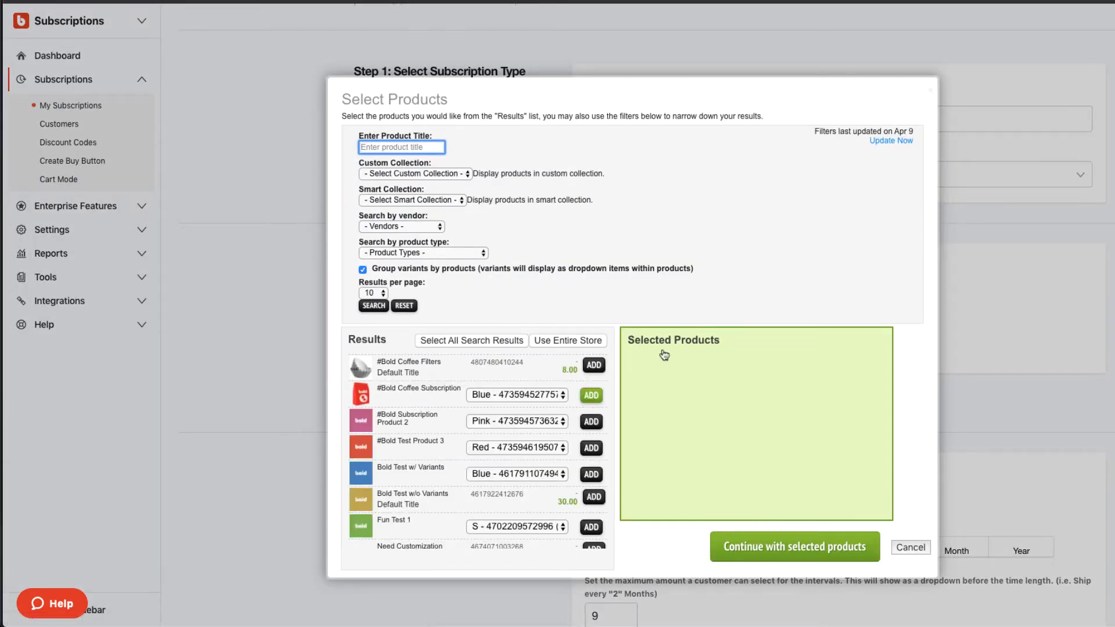
pyautogui.click(590, 448)
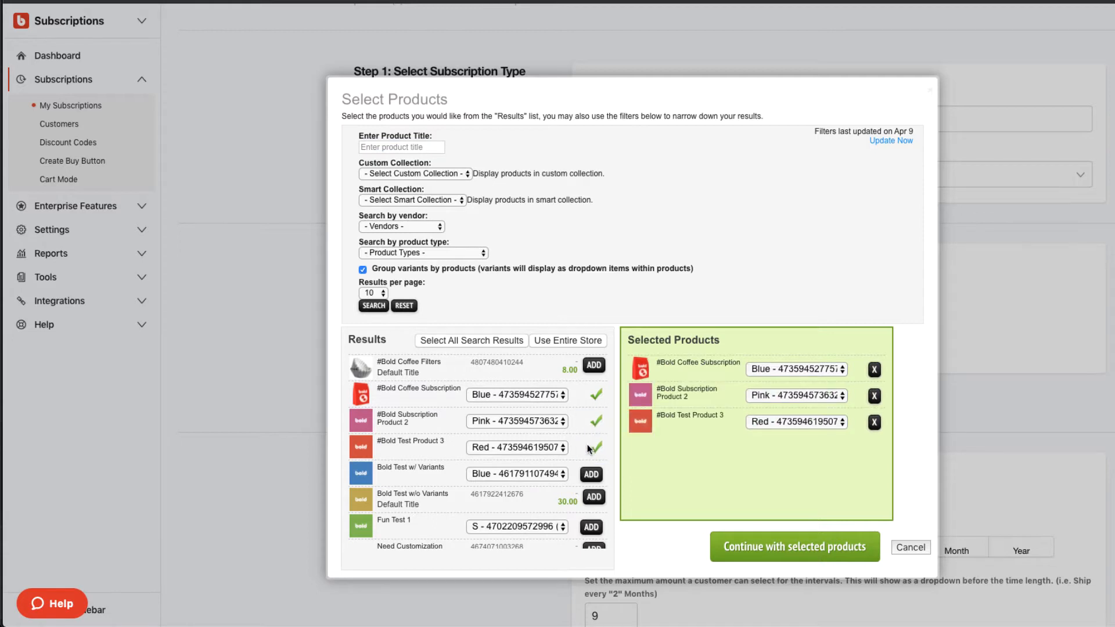
pyautogui.click(874, 423)
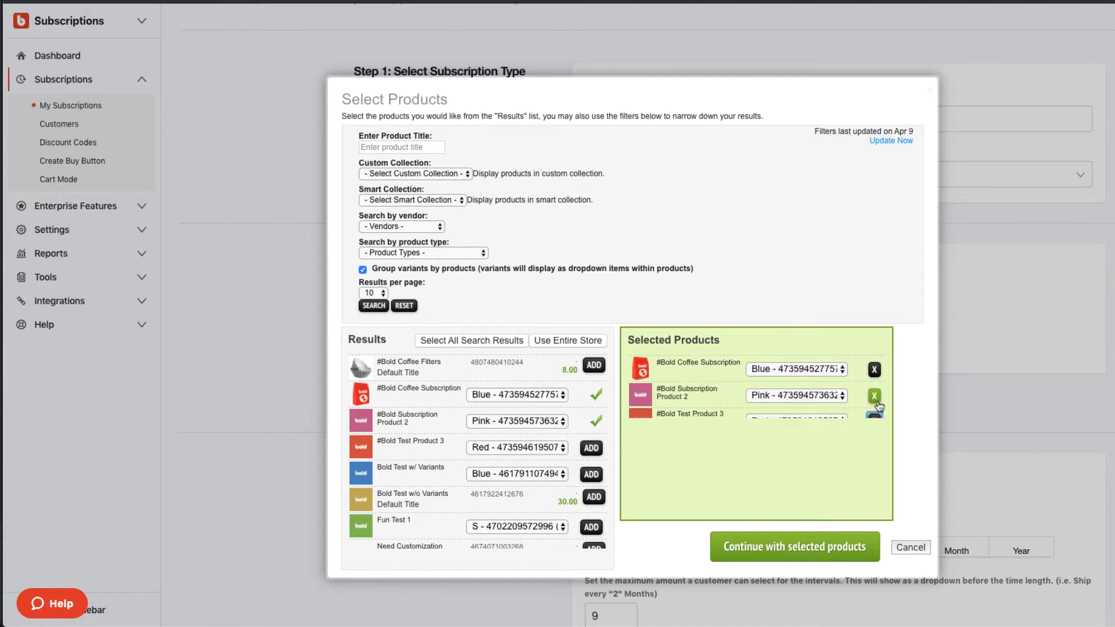
pyautogui.click(873, 396)
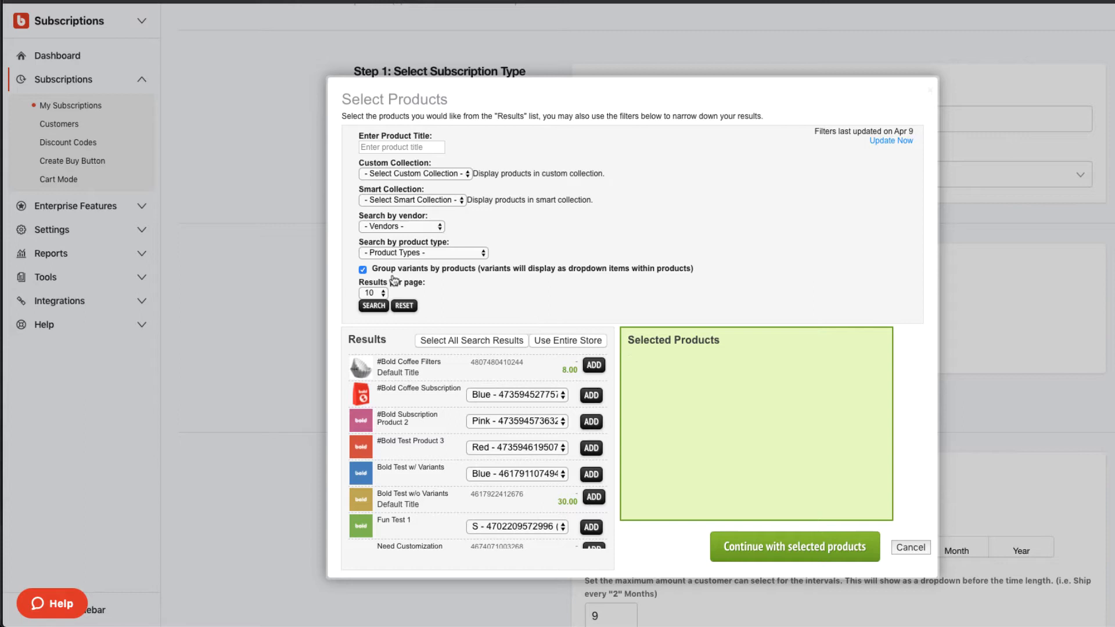
# Step: Ungroup variants, select the #Bold Coffee Subscription variant and continue with it as initial purchase
pyautogui.click(362, 268)
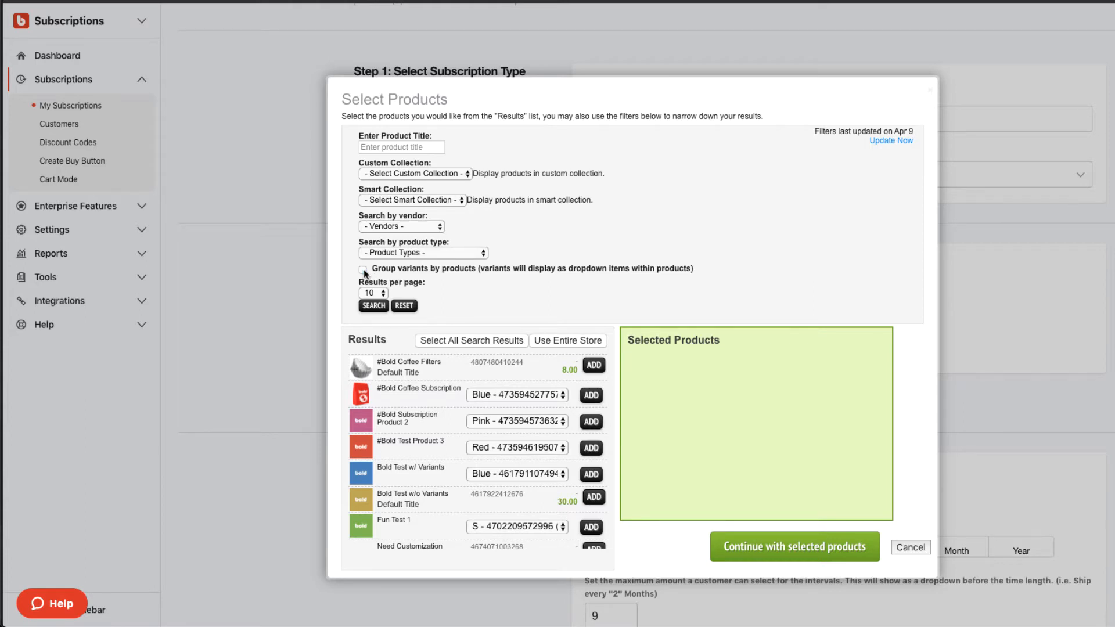
pyautogui.click(373, 305)
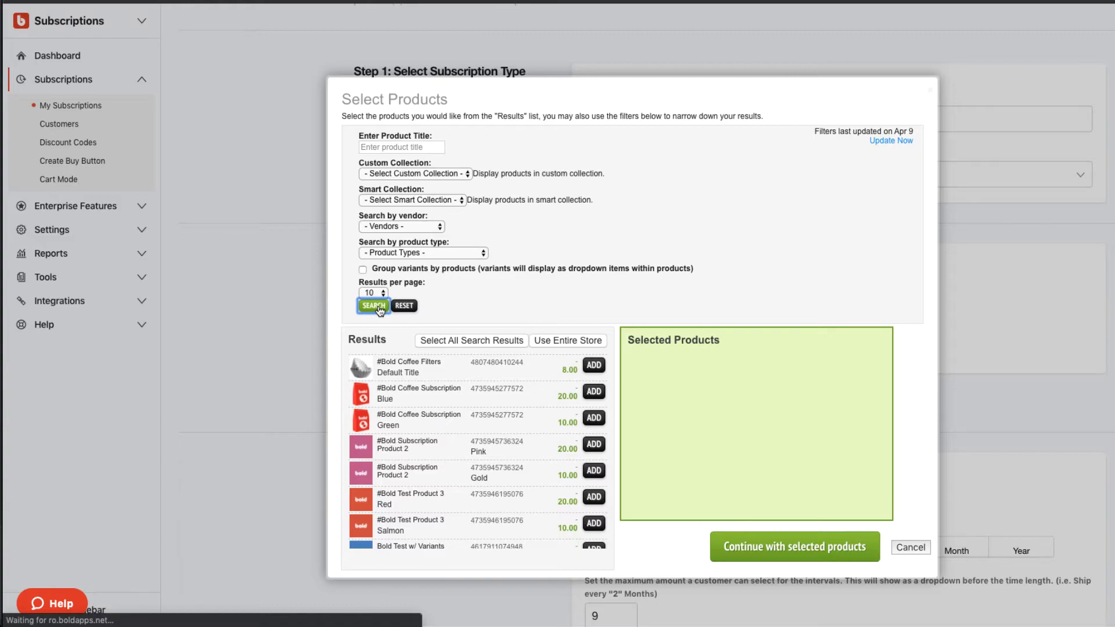
pyautogui.click(909, 547)
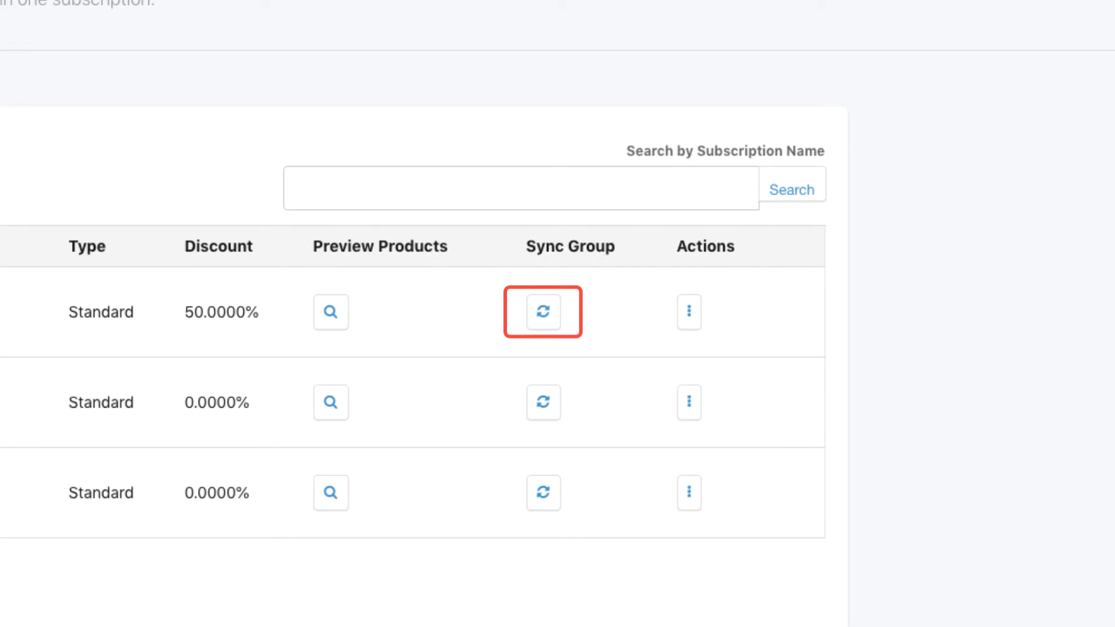
pyautogui.click(542, 311)
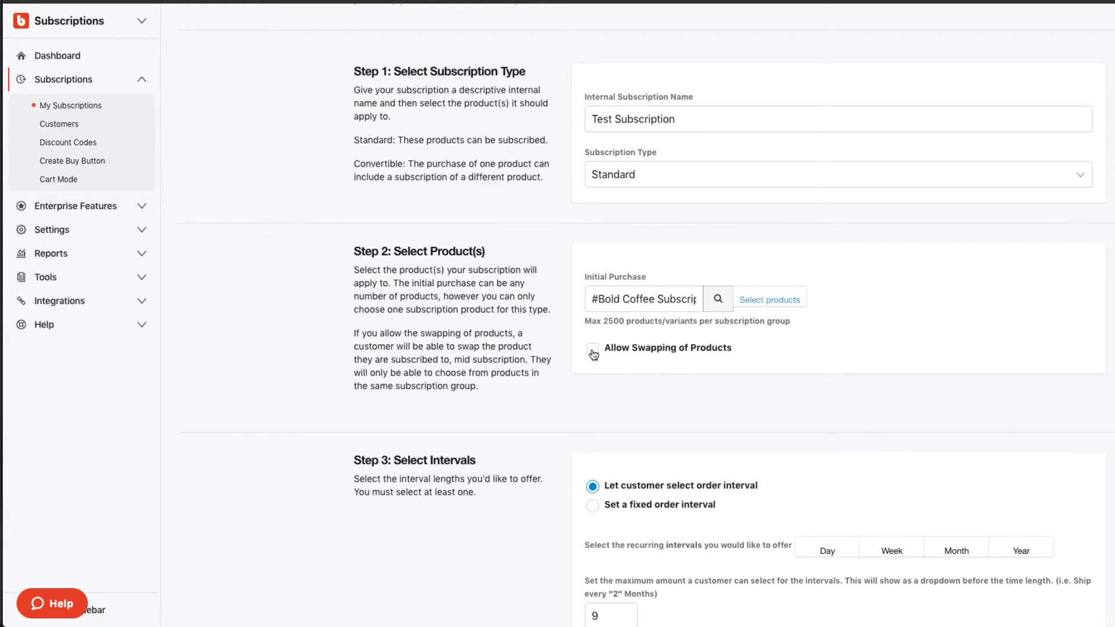
# Step: Turn on Allow Swapping of Products for the group in Step 2
pyautogui.click(591, 352)
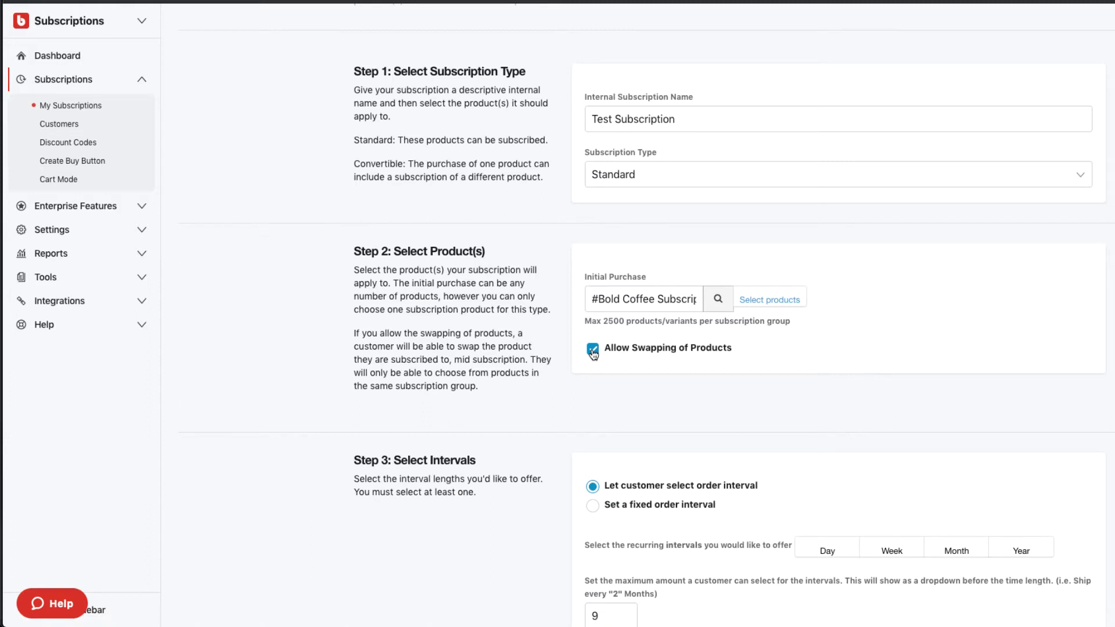
pyautogui.click(594, 348)
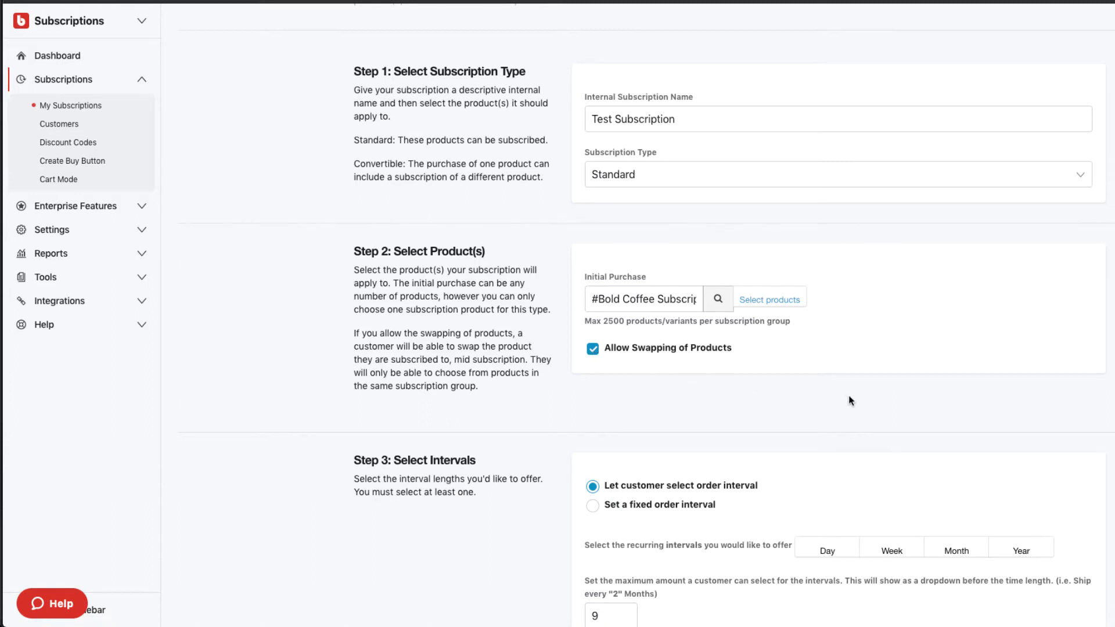
pyautogui.scroll(-3)
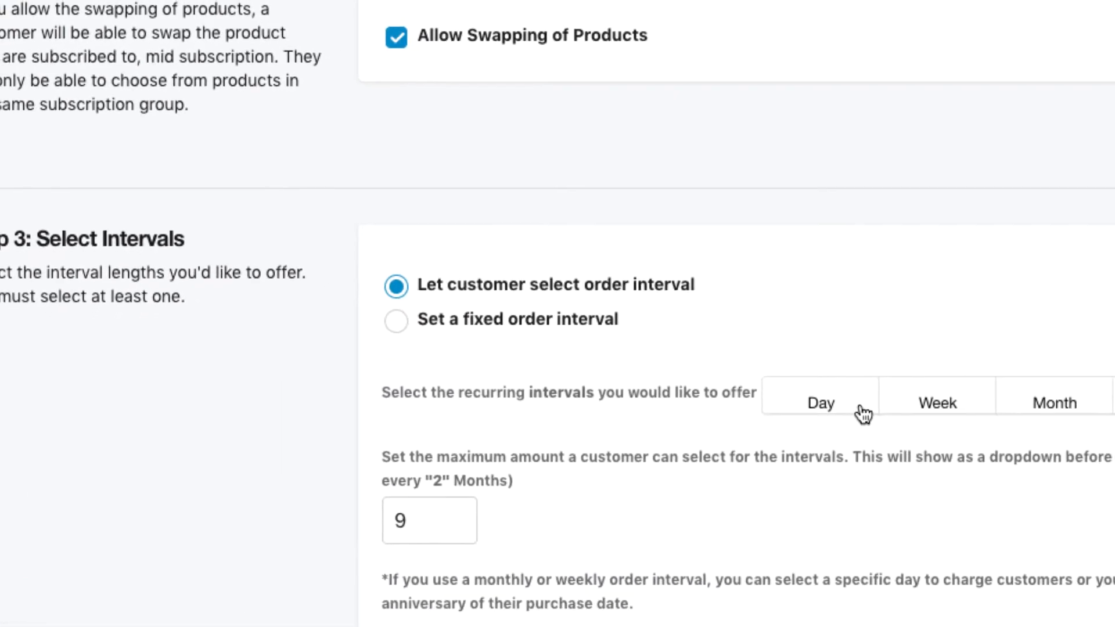
# Step: Offer Day, Week and Month order intervals and set the maximum amount to 3
pyautogui.scroll(-3)
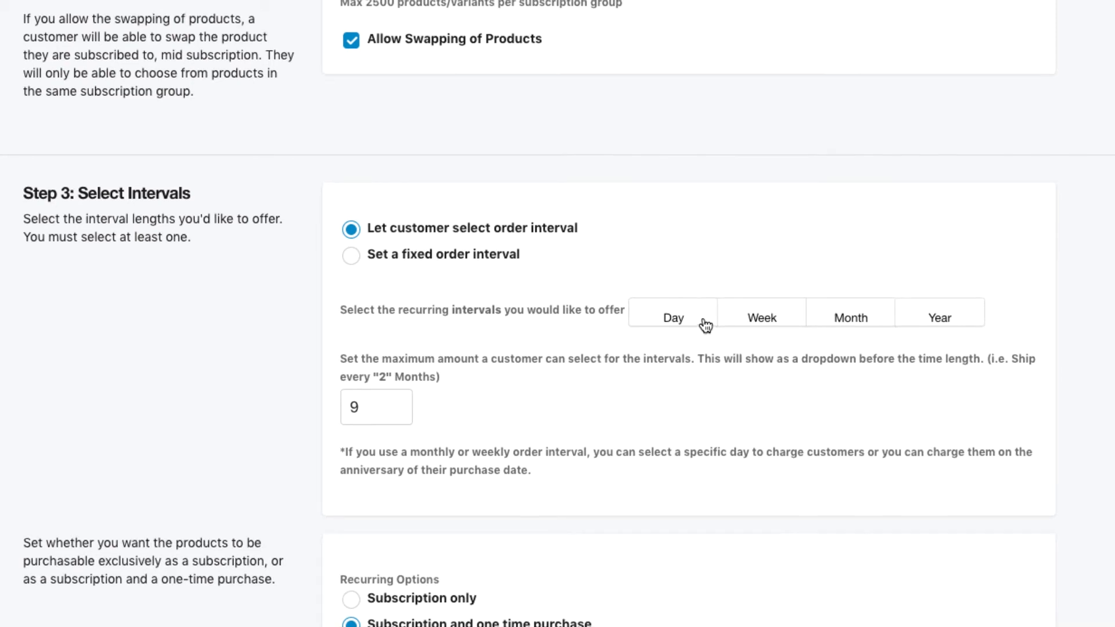
pyautogui.click(672, 318)
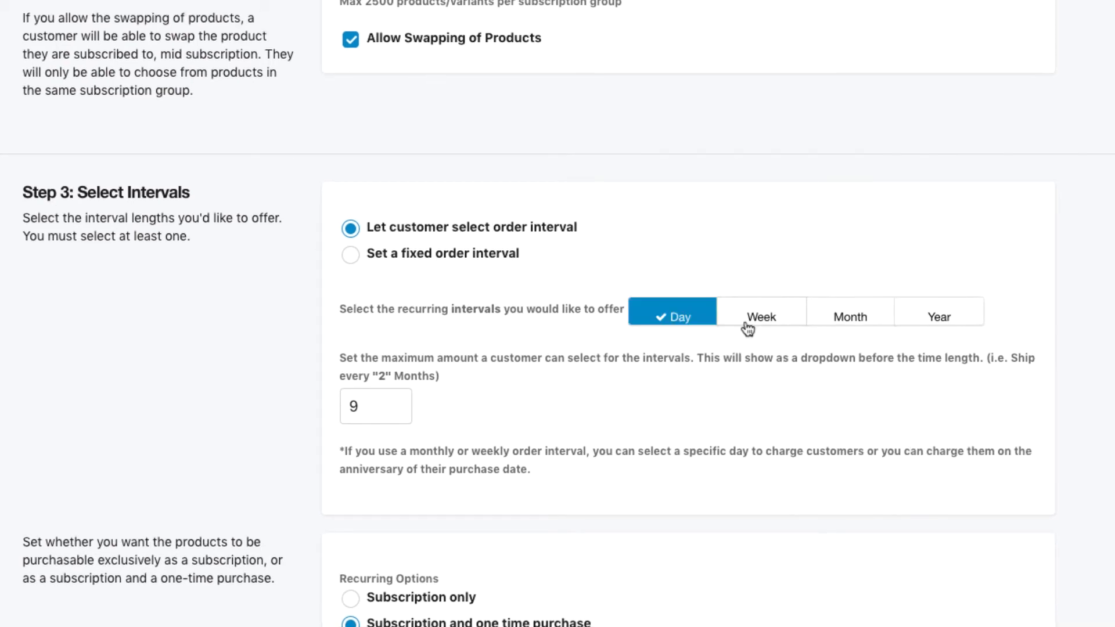
pyautogui.click(848, 316)
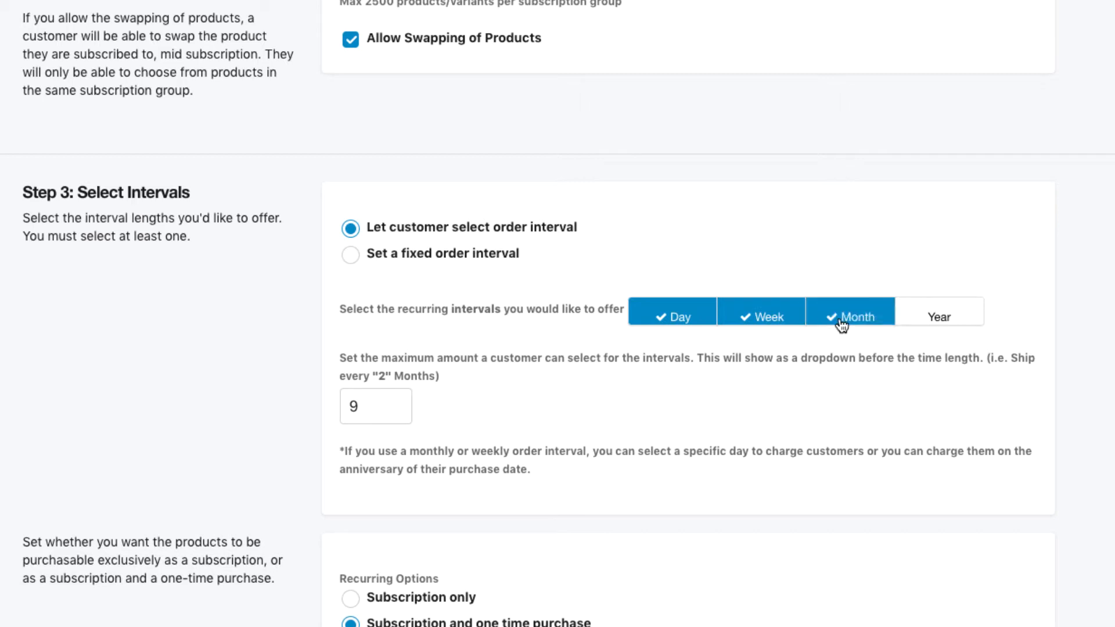
pyautogui.click(375, 406)
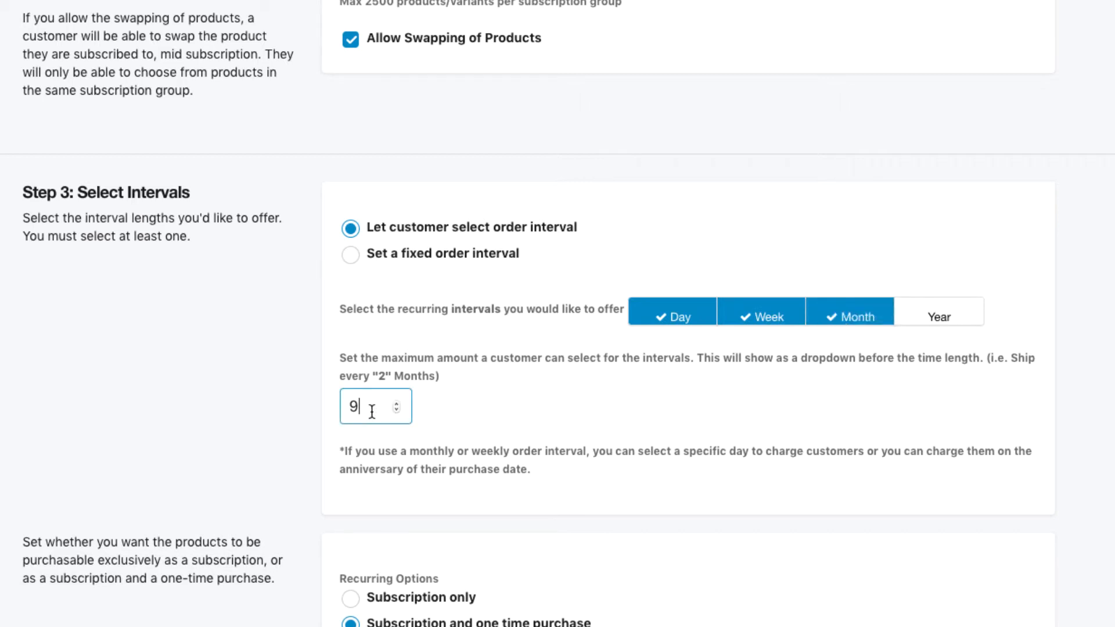
pyautogui.write('3')
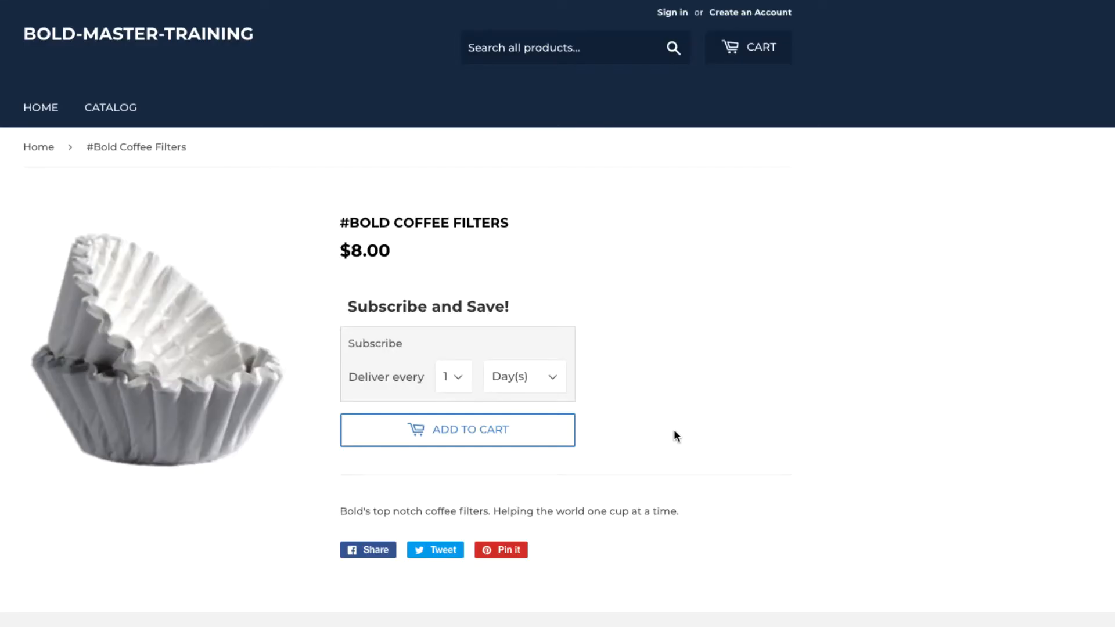
pyautogui.moveTo(453, 390)
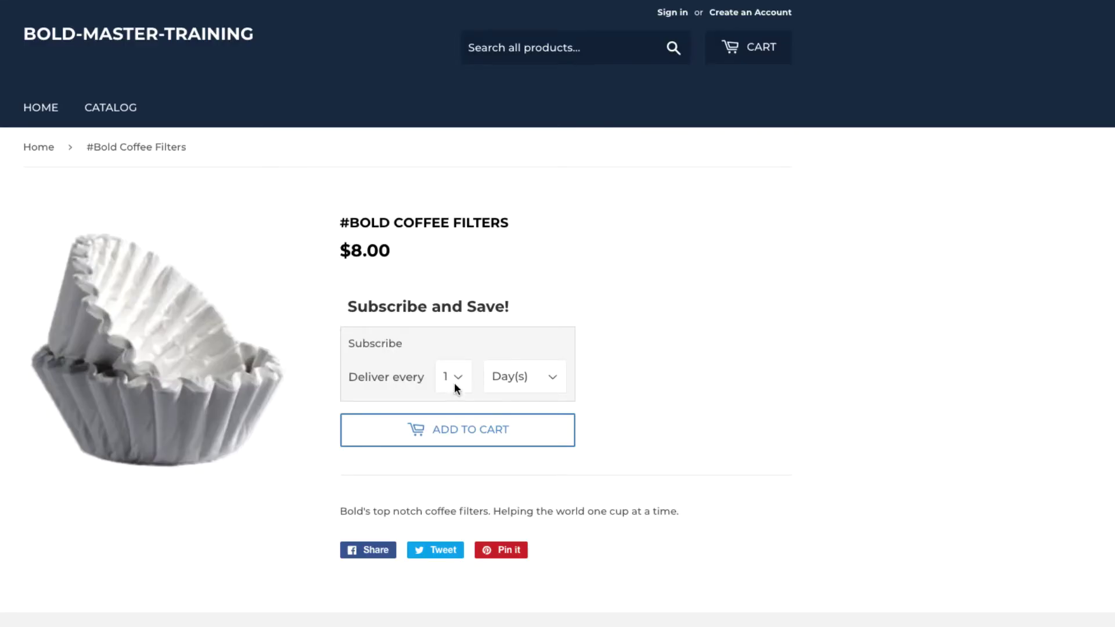
pyautogui.click(452, 376)
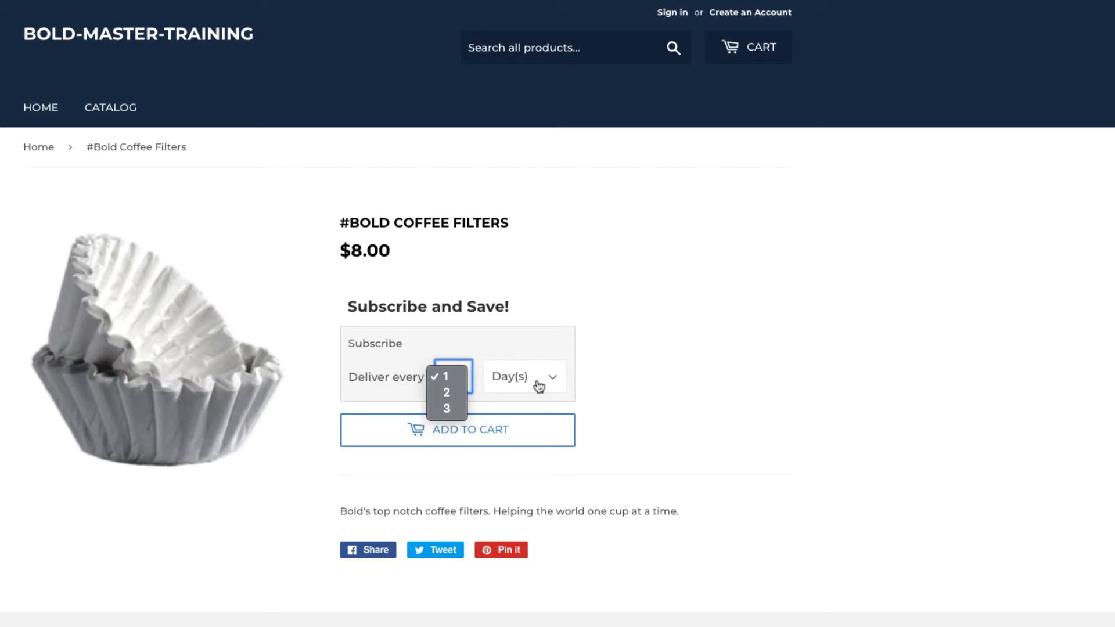
pyautogui.click(524, 377)
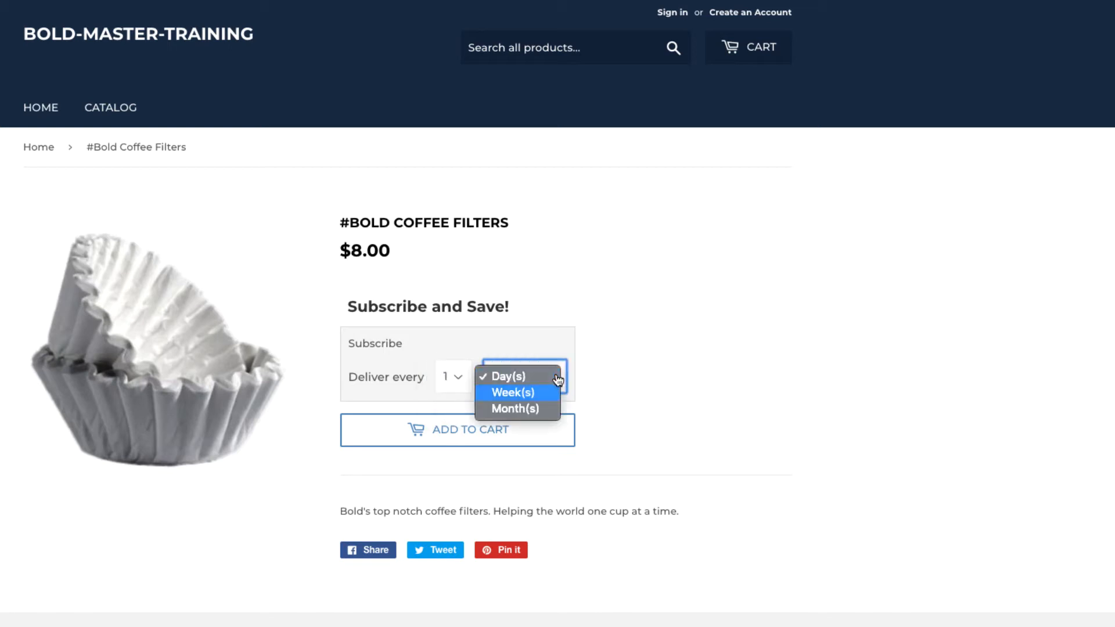
pyautogui.click(508, 376)
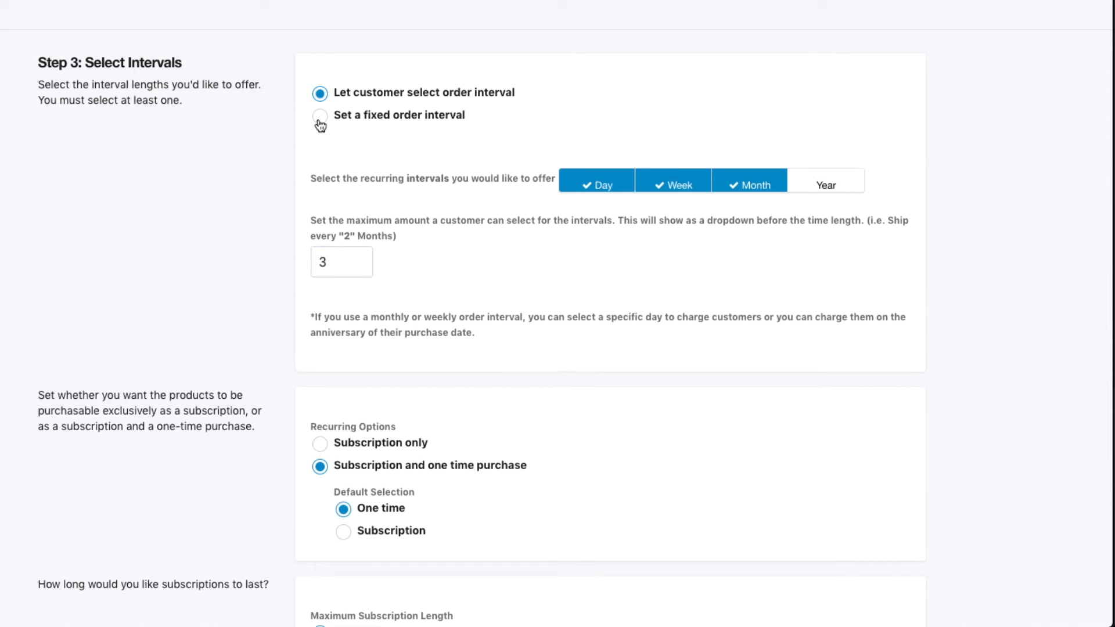
# Step: Use a fixed order interval of 1 Month(s), charging all customers on the same day
pyautogui.click(320, 115)
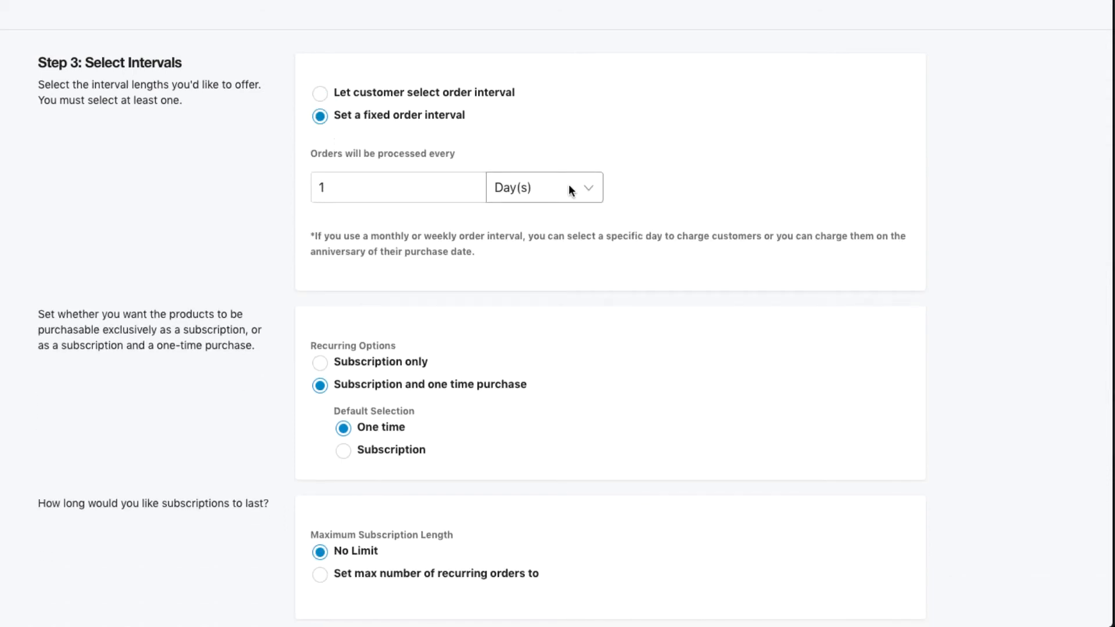
pyautogui.click(543, 187)
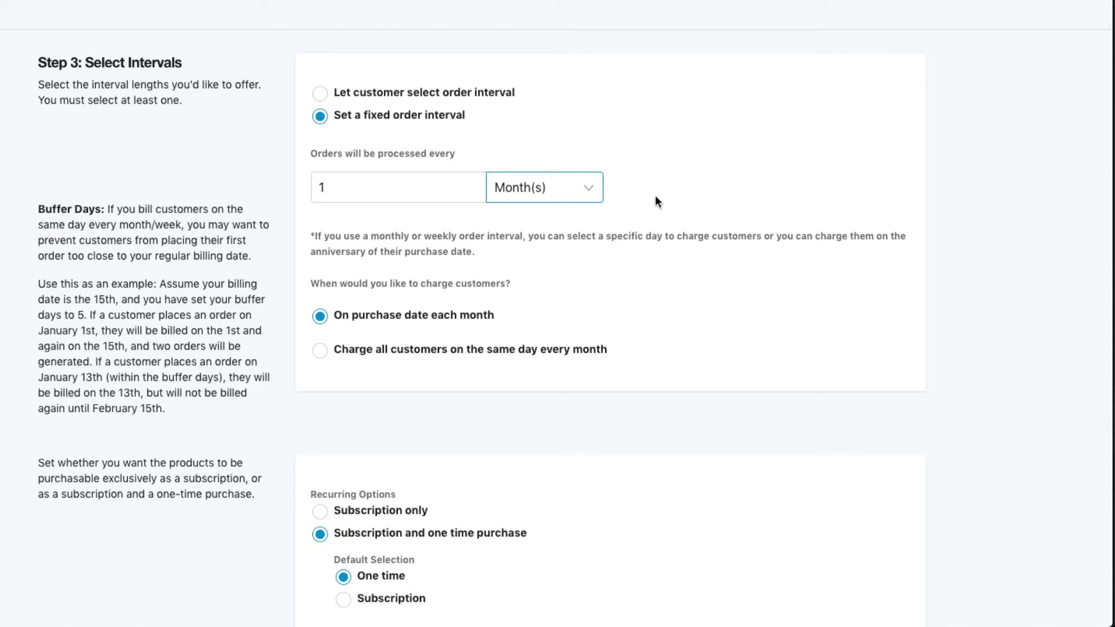
pyautogui.doubleClick(370, 315)
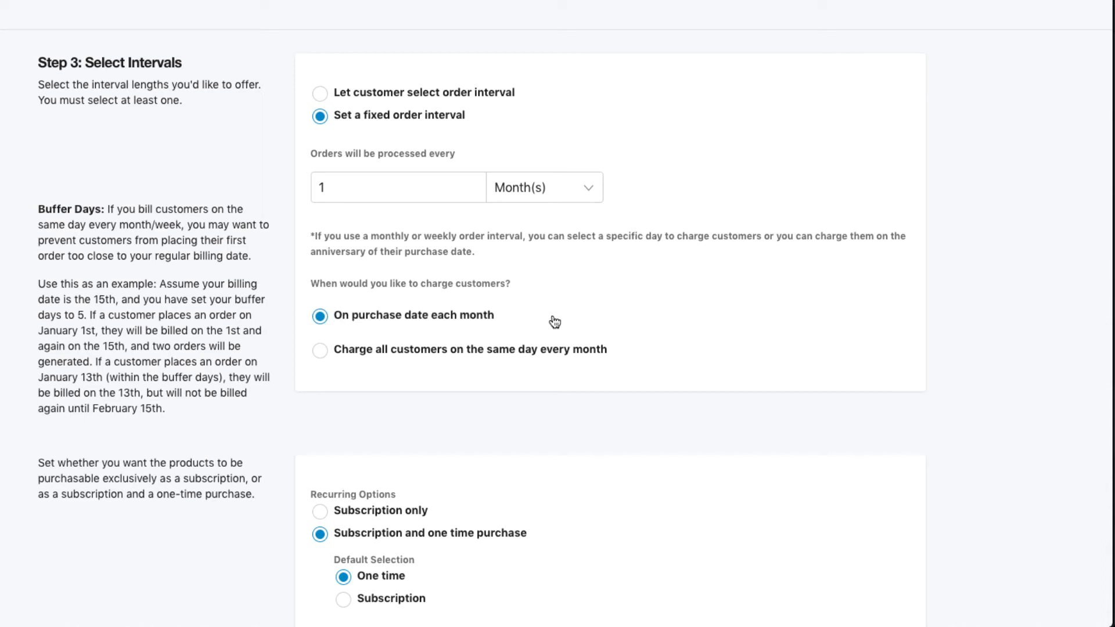
pyautogui.moveTo(350, 396)
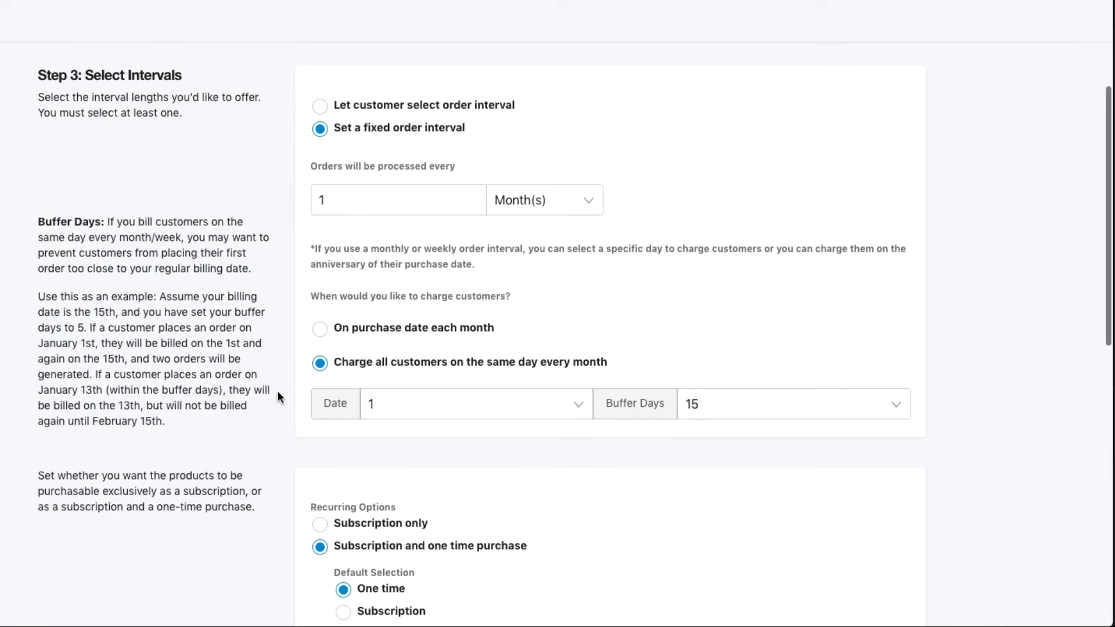
# Step: Set the monthly billing date to the 15th
pyautogui.scroll(3)
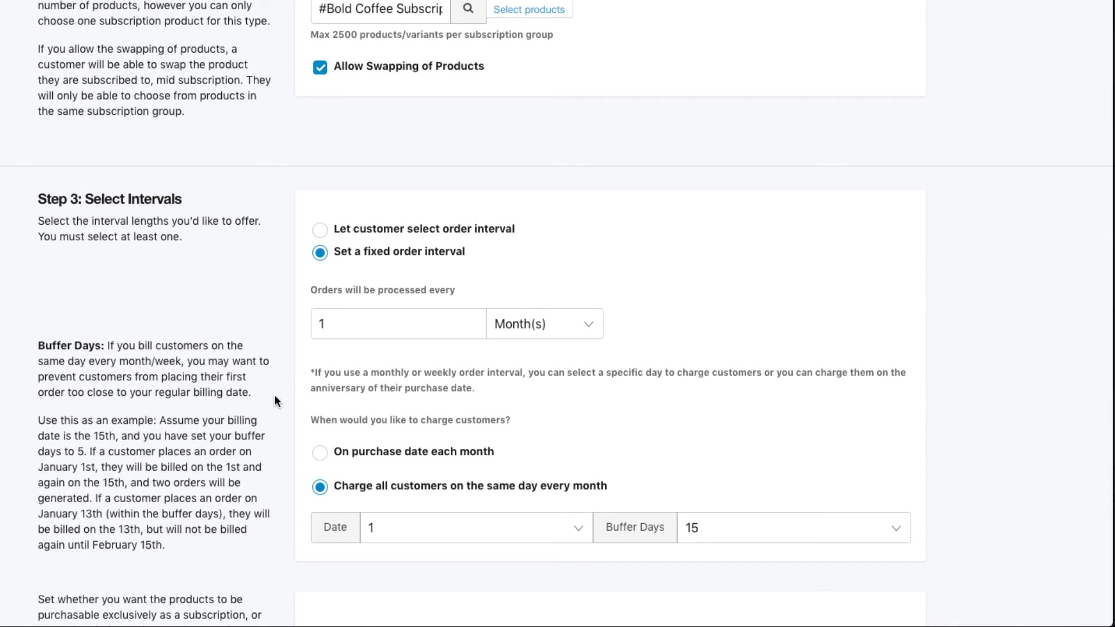
pyautogui.click(475, 527)
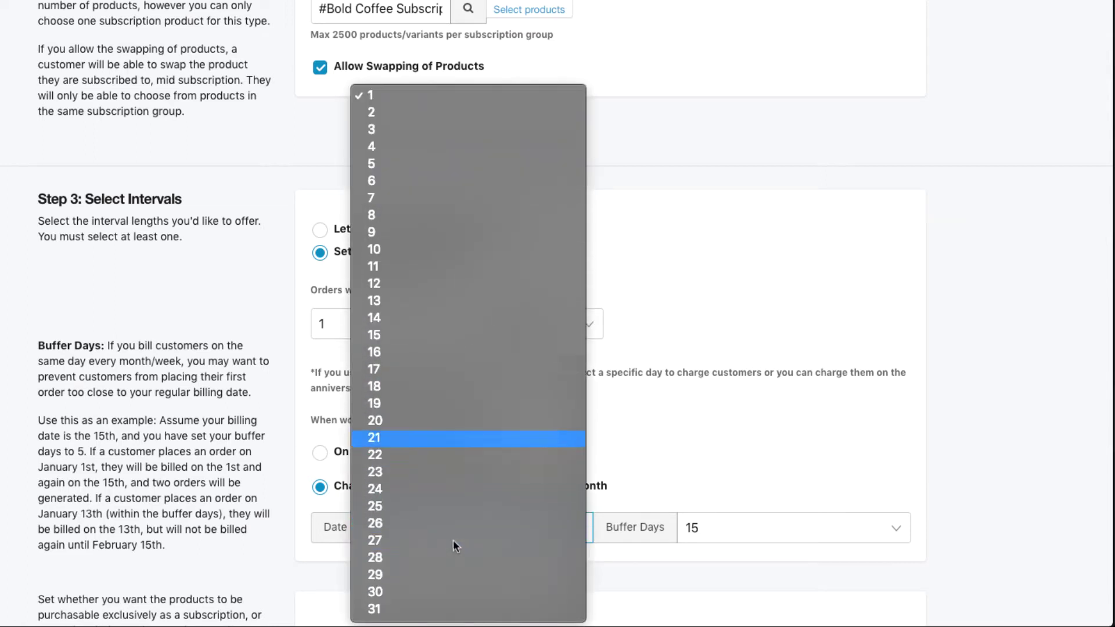
pyautogui.click(375, 334)
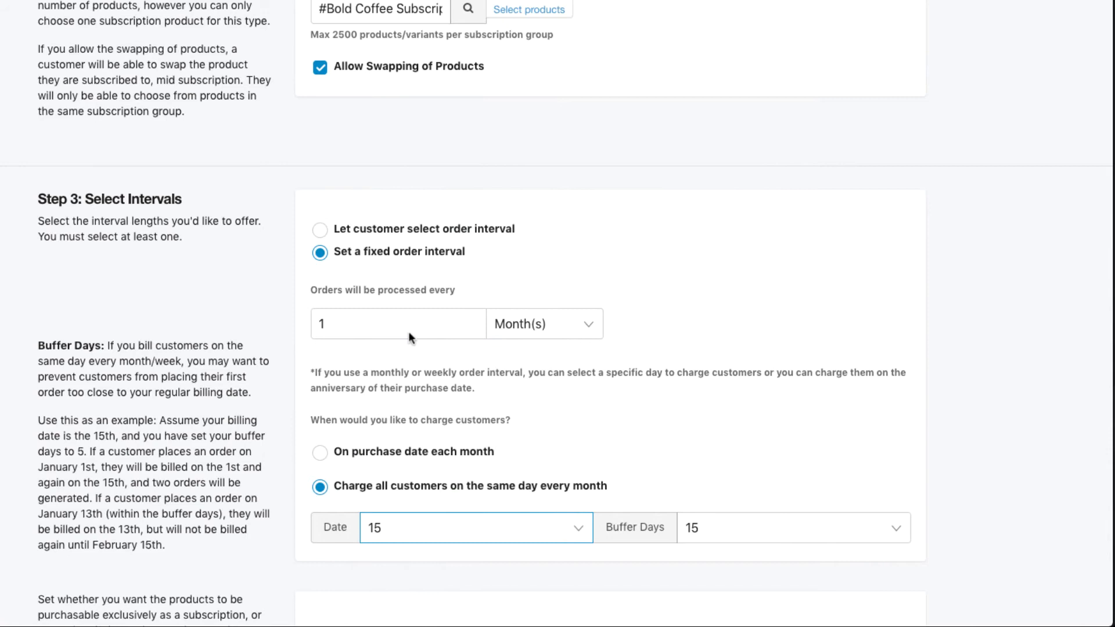
pyautogui.click(544, 324)
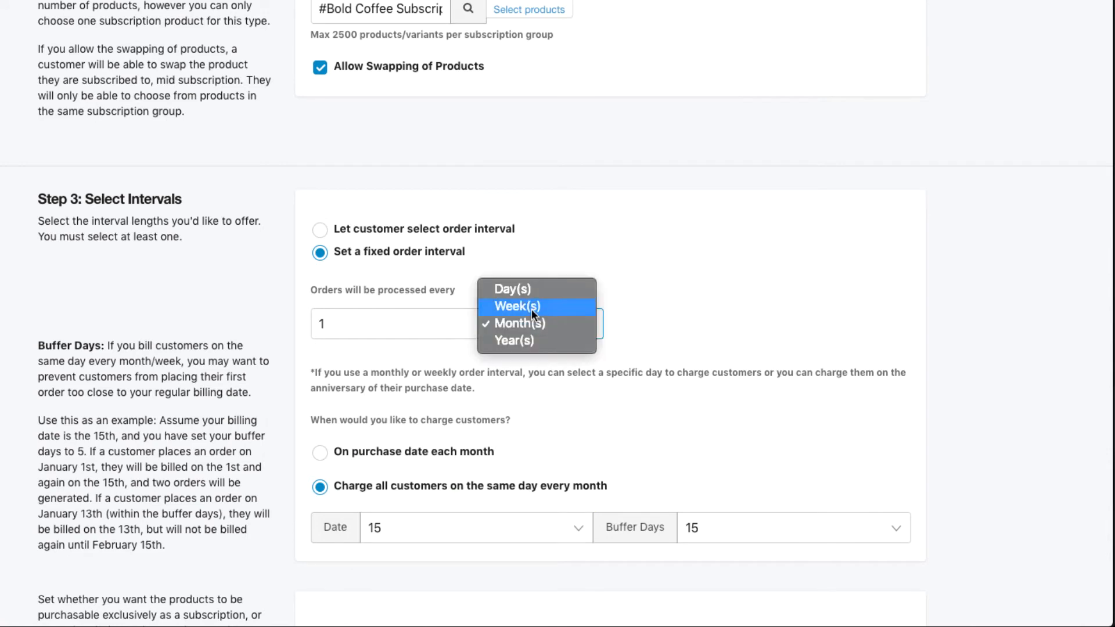
# Step: Switch to a weekly interval charged Monday, Wednesday and Friday, and preview those days on the storefront
pyautogui.click(515, 307)
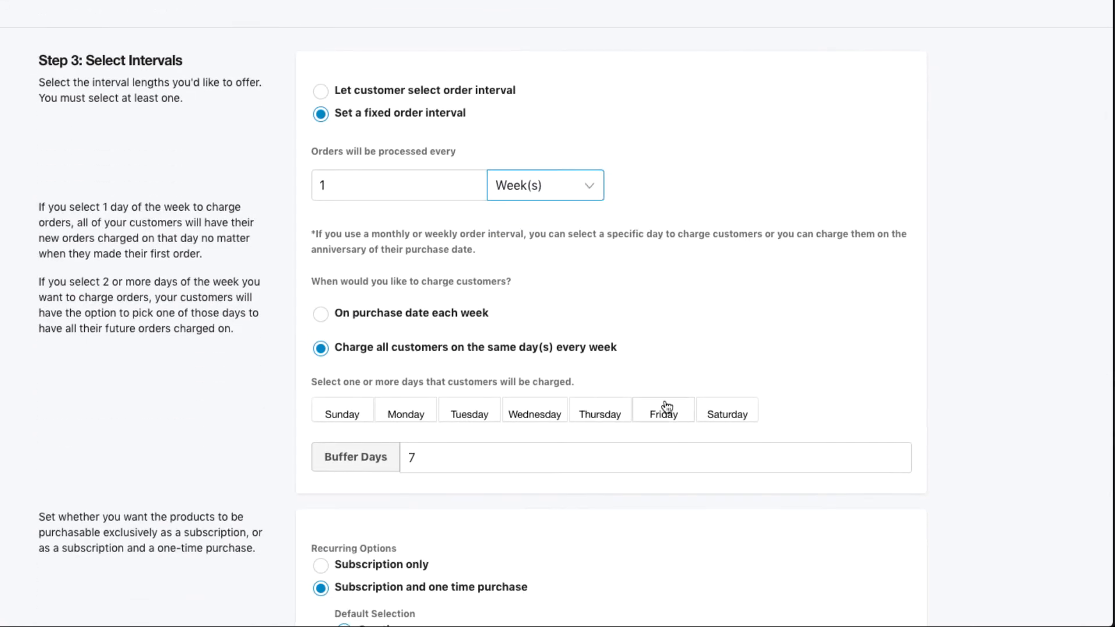
pyautogui.click(405, 411)
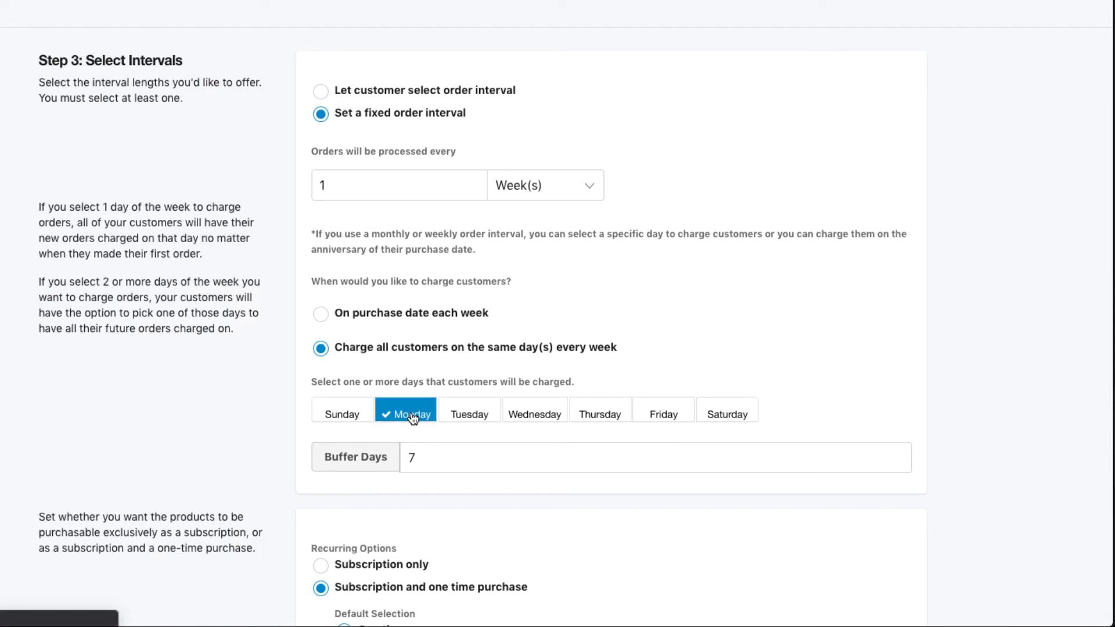
pyautogui.click(534, 413)
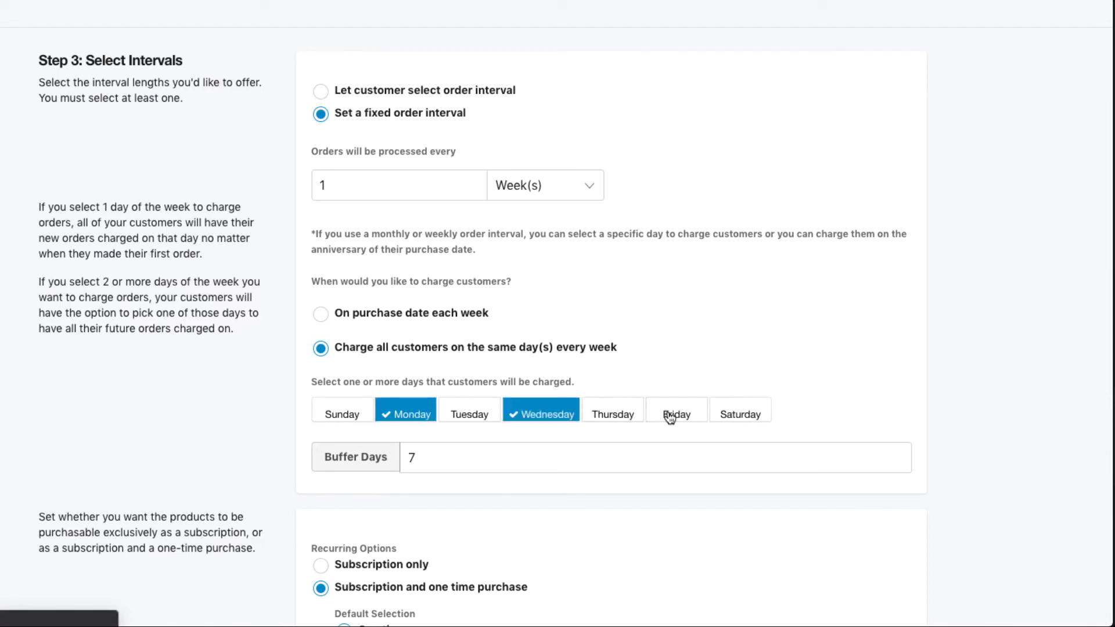
pyautogui.click(676, 414)
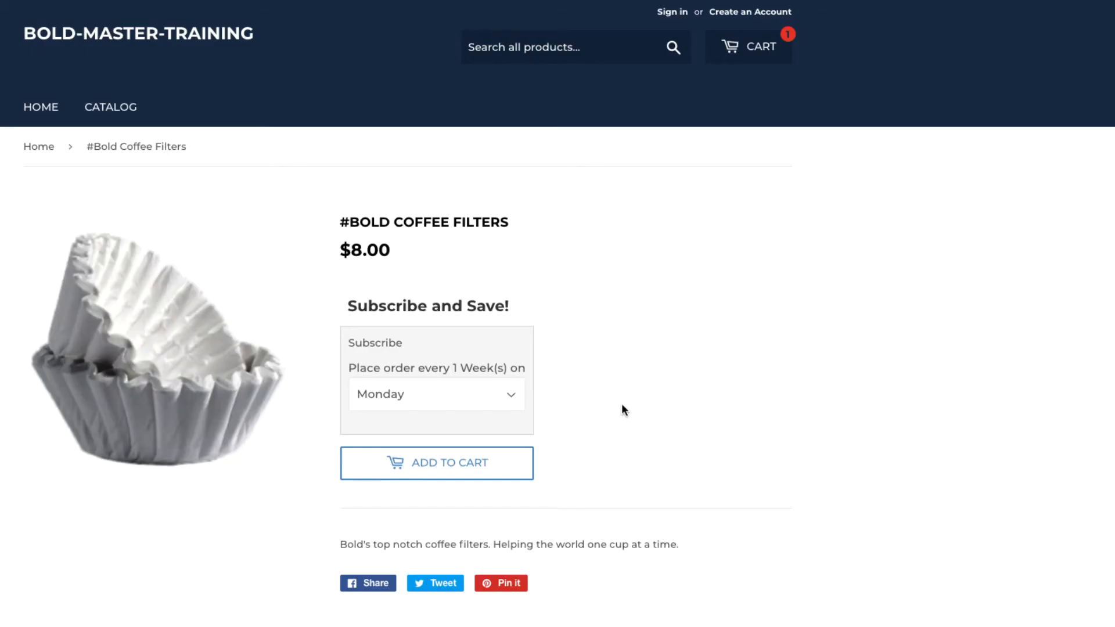
pyautogui.click(436, 393)
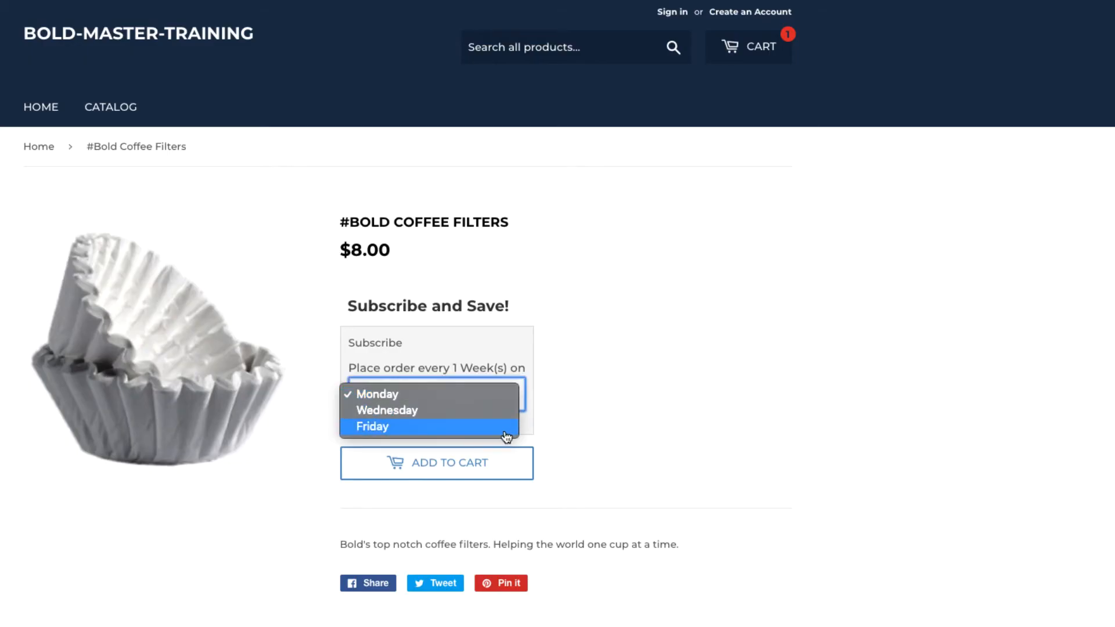
pyautogui.click(376, 393)
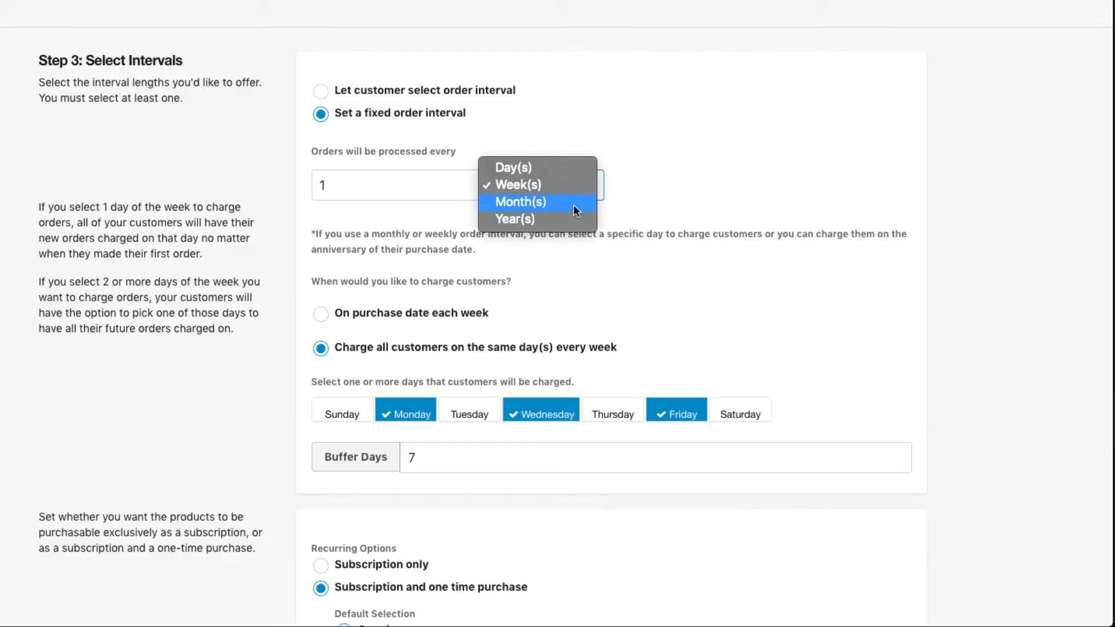
# Step: Return to a Month(s) interval on the 15th and save the Test Subscription group
pyautogui.click(520, 202)
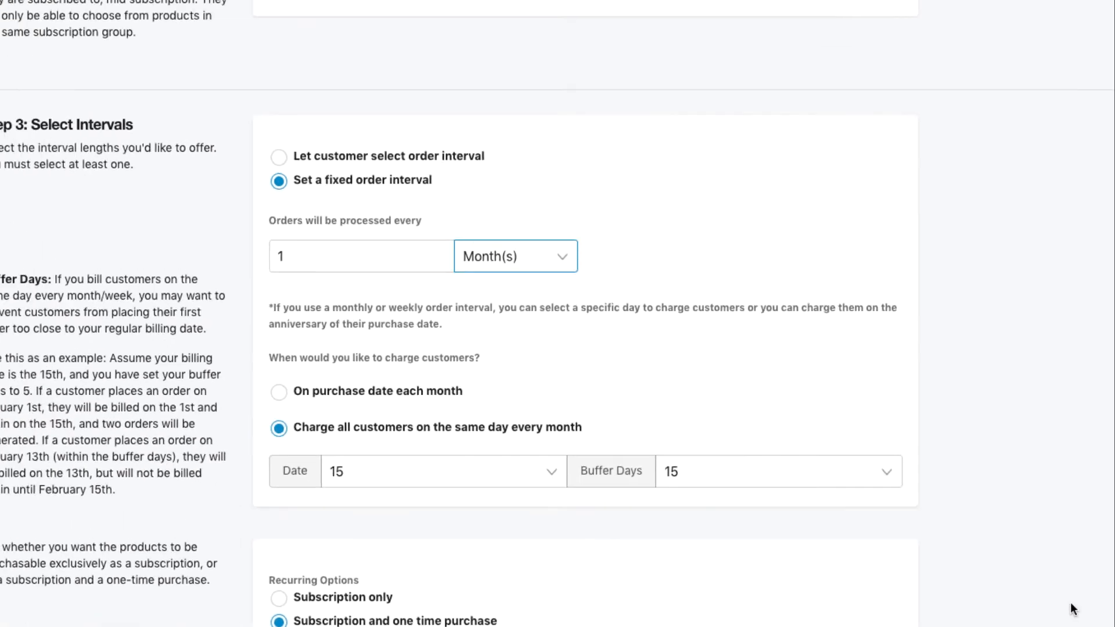
pyautogui.scroll(-3)
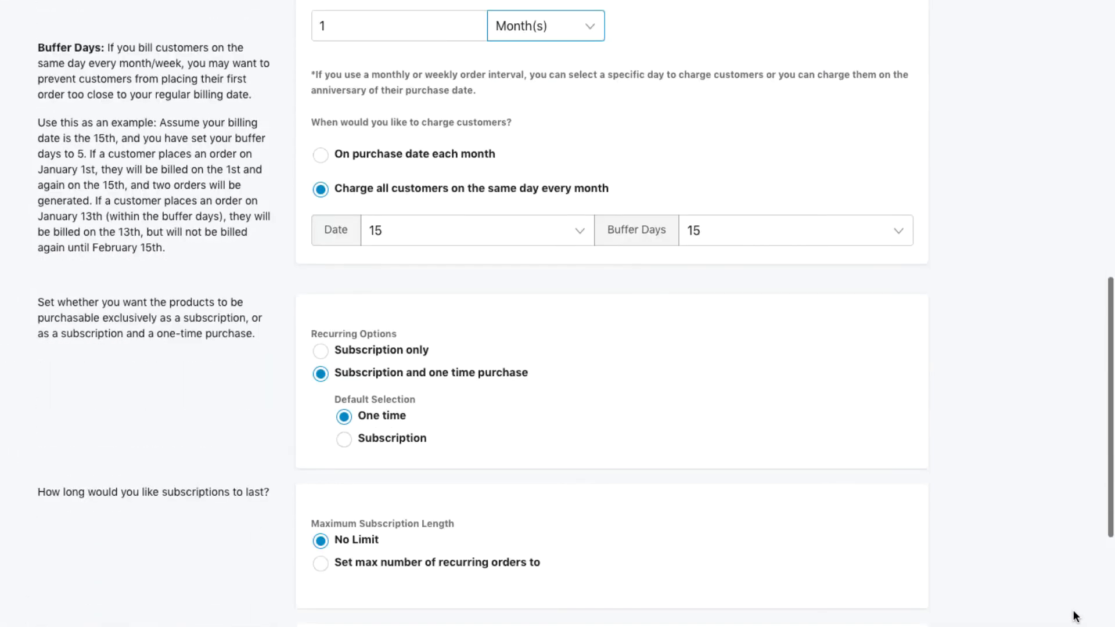
pyautogui.scroll(-3)
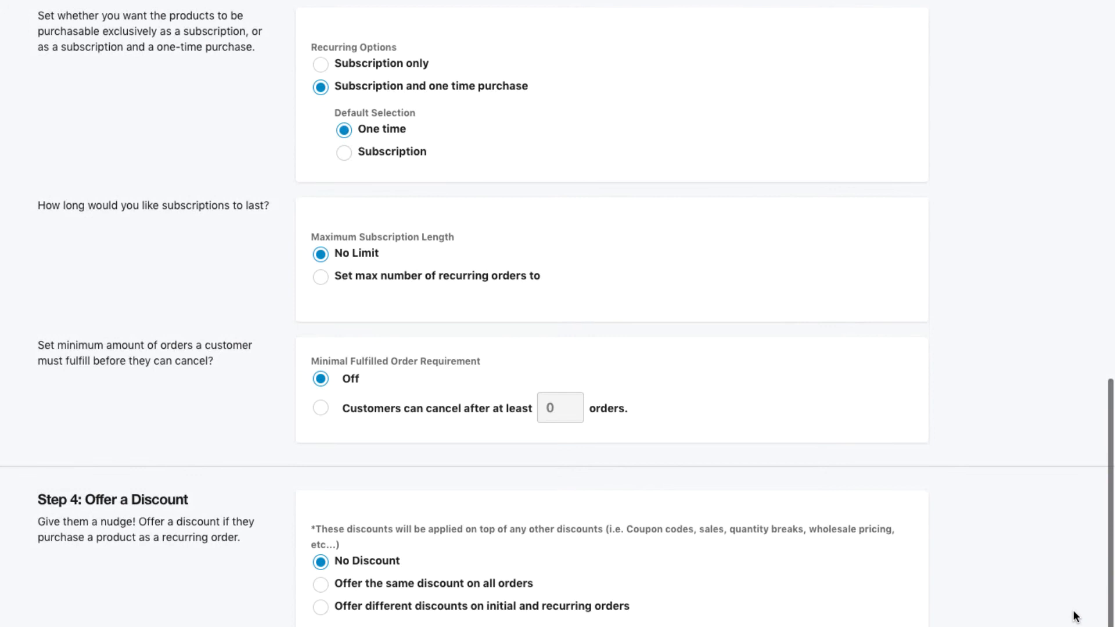
pyautogui.scroll(-3)
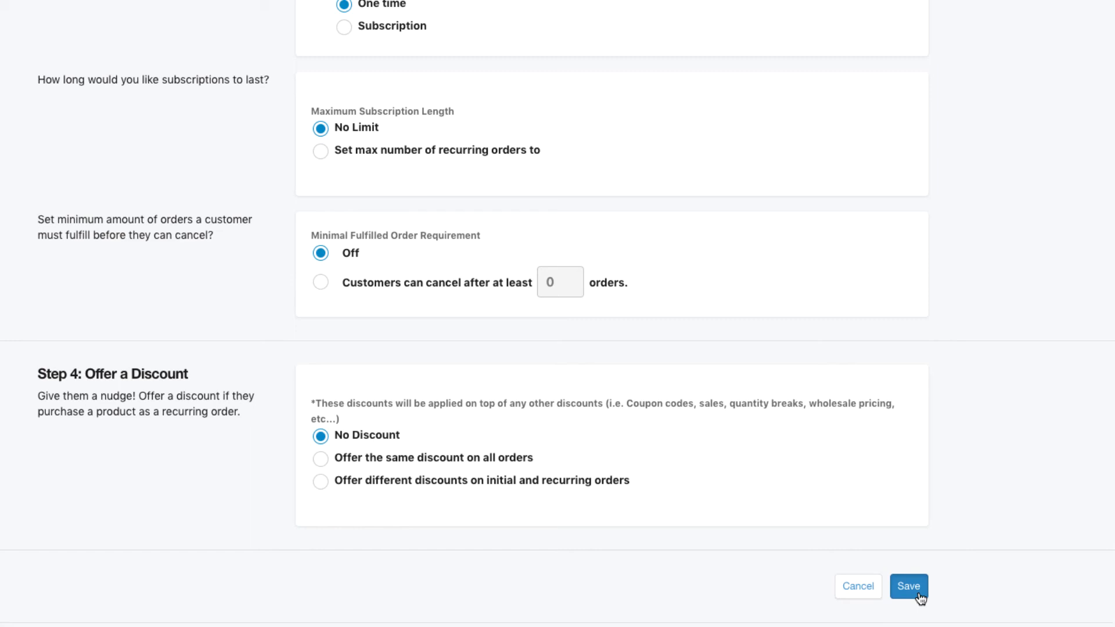
pyautogui.click(906, 585)
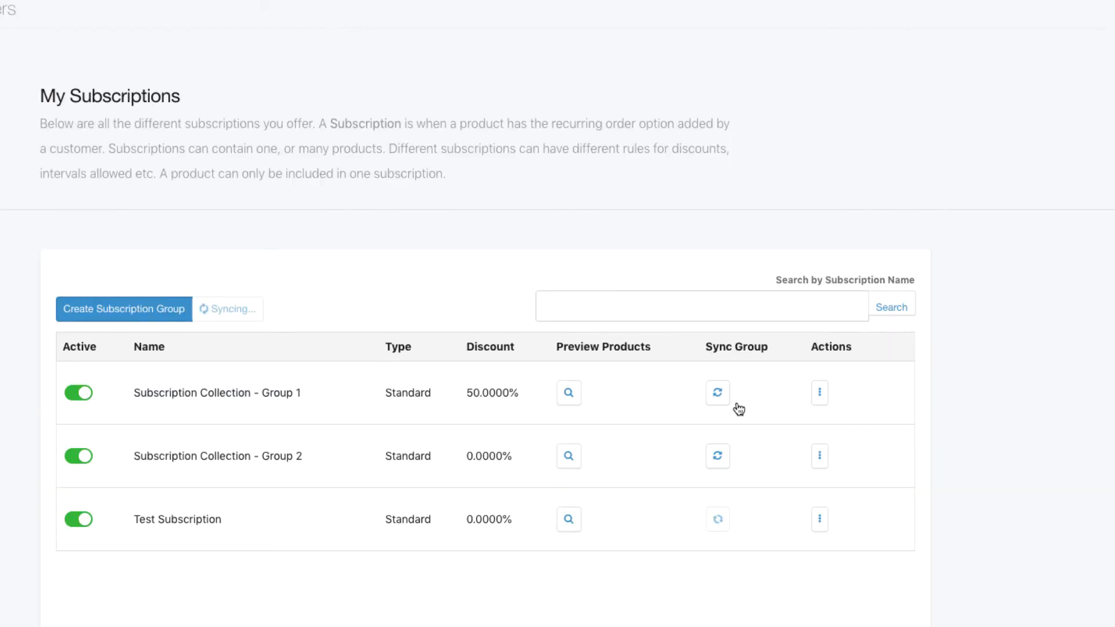